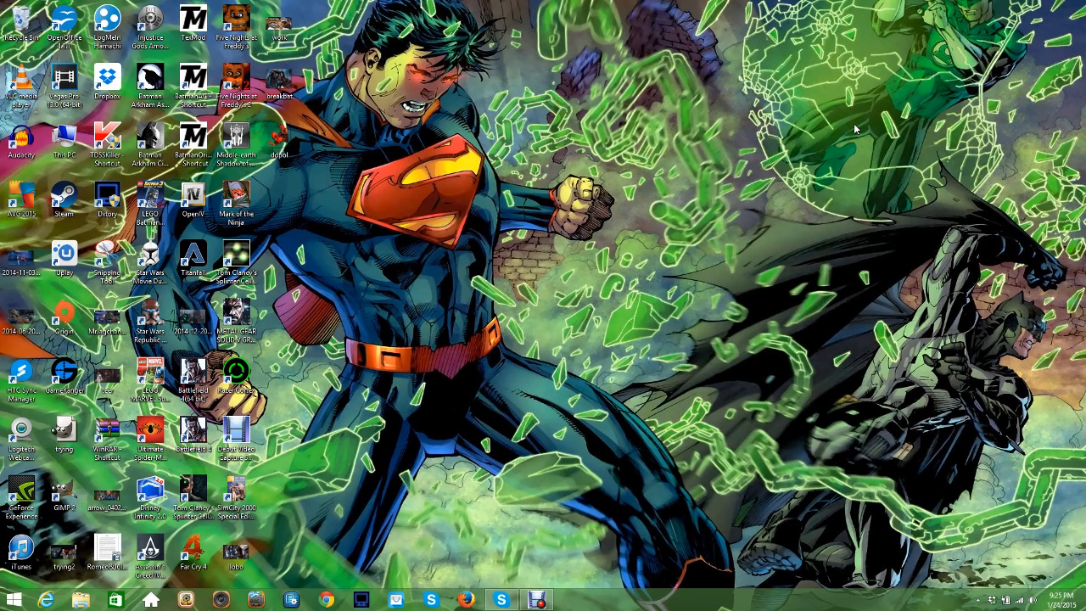
pyautogui.moveTo(678, 160)
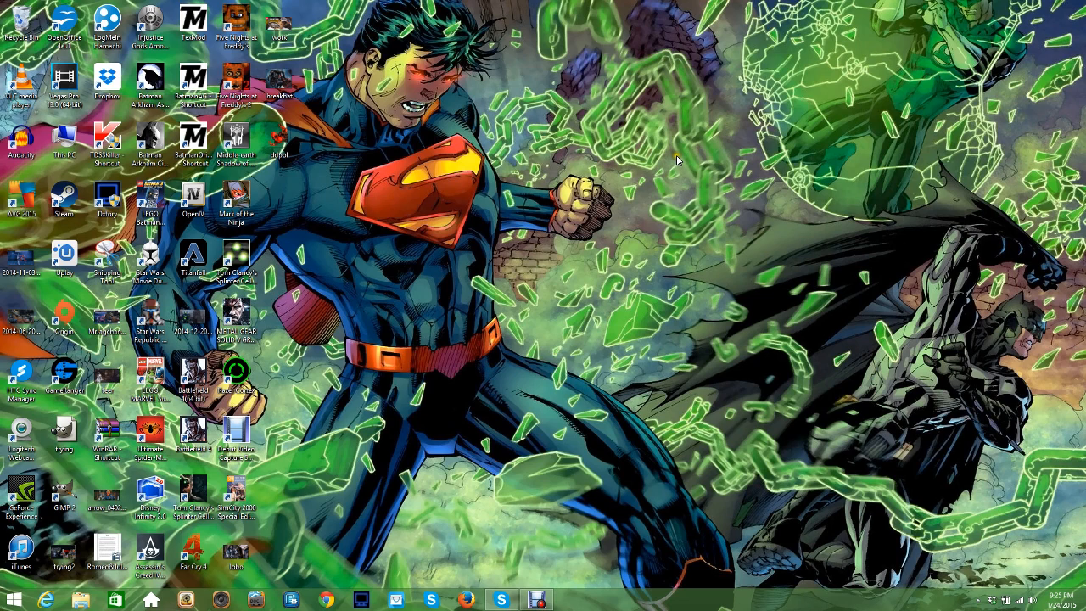
pyautogui.moveTo(632, 28)
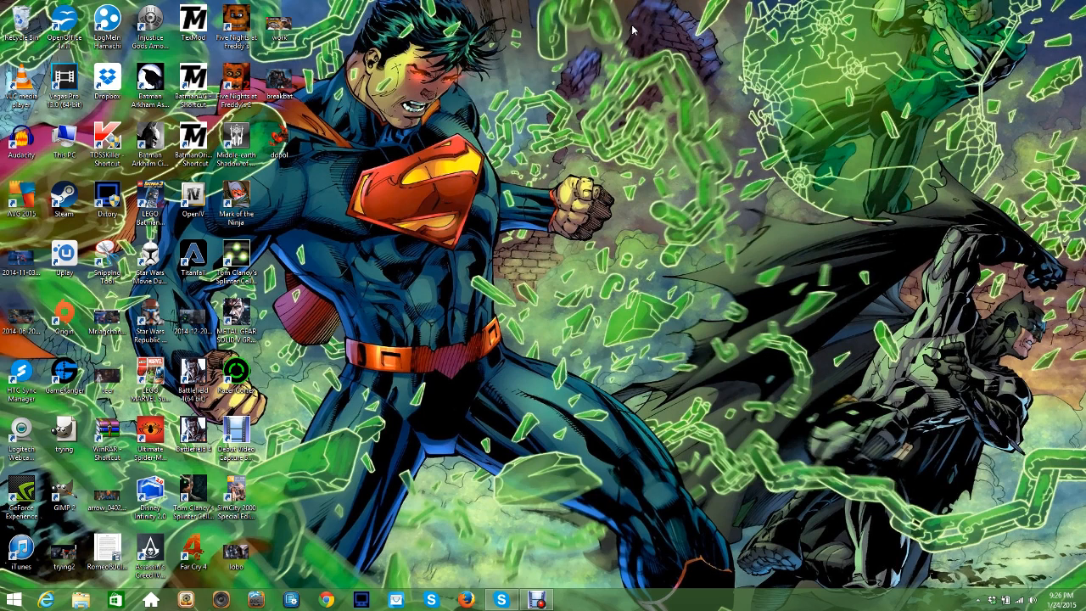
pyautogui.moveTo(713, 78)
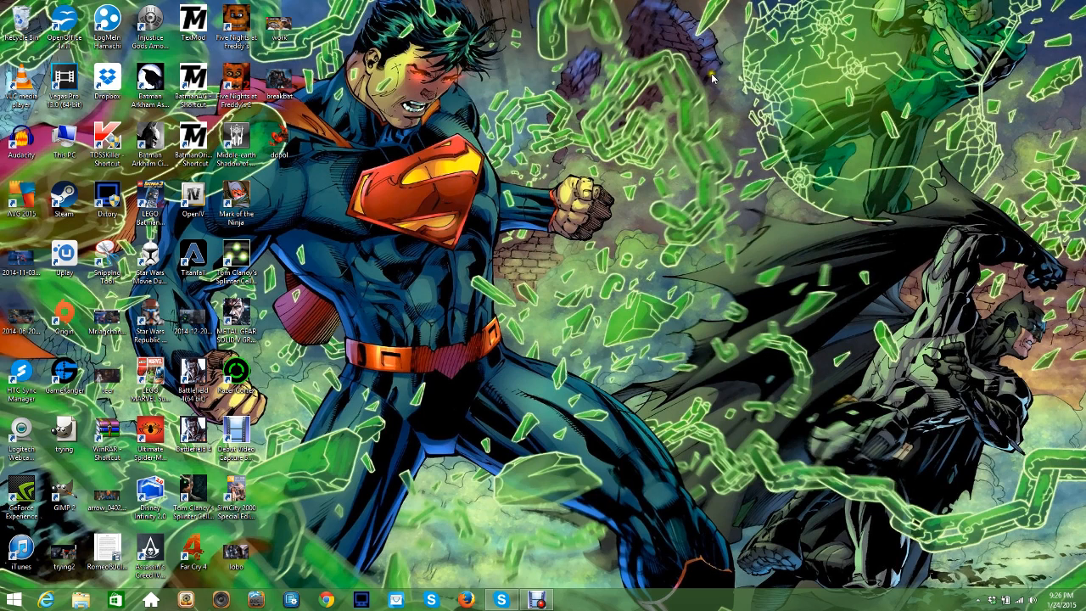
pyautogui.moveTo(678, 15)
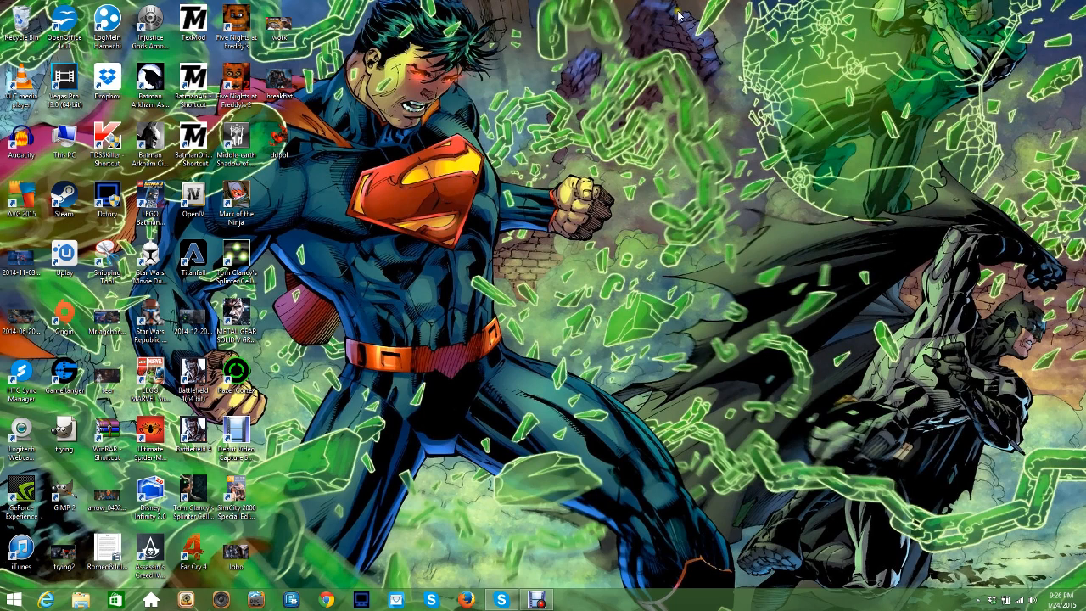
pyautogui.moveTo(564, 81)
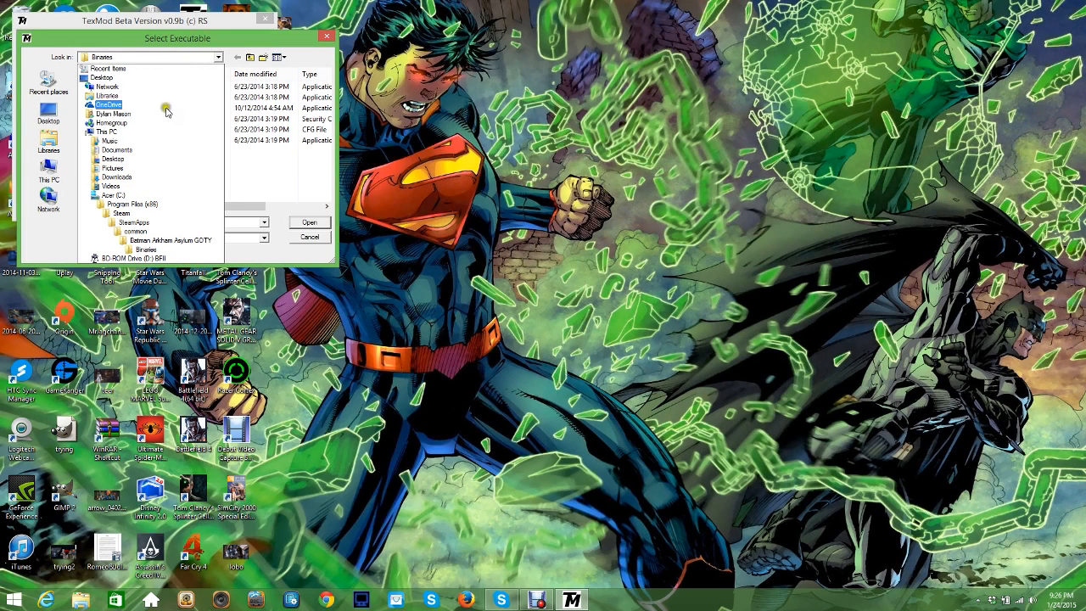
# Step: Browse C:\Program Files (x86)\Steam to Batman Arkham Asylum GOTY\Binaries and select ShippingPC-BmGame
pyautogui.click(106, 95)
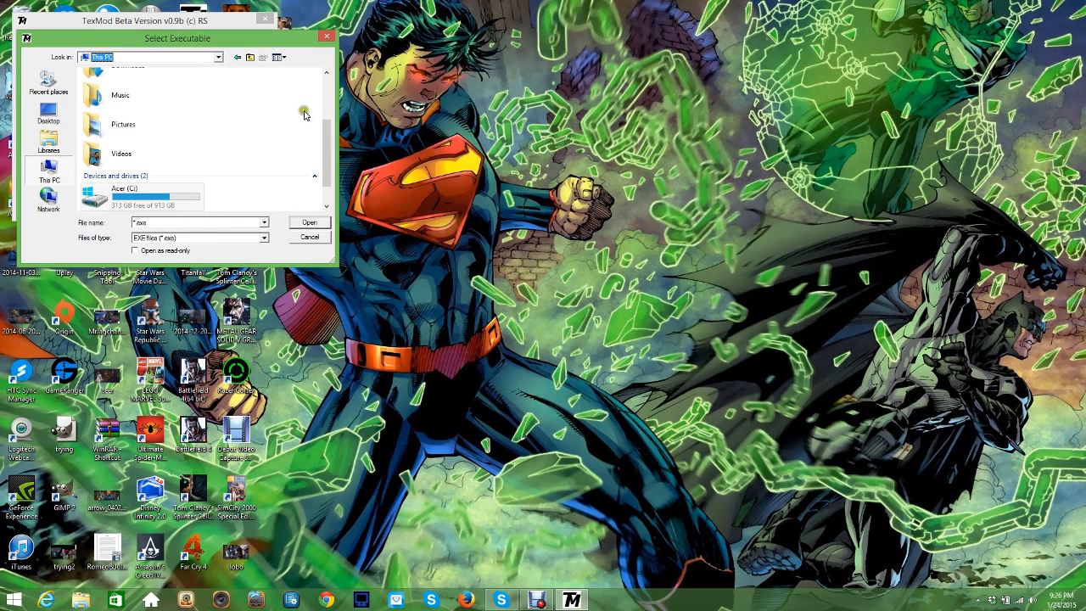
pyautogui.doubleClick(118, 196)
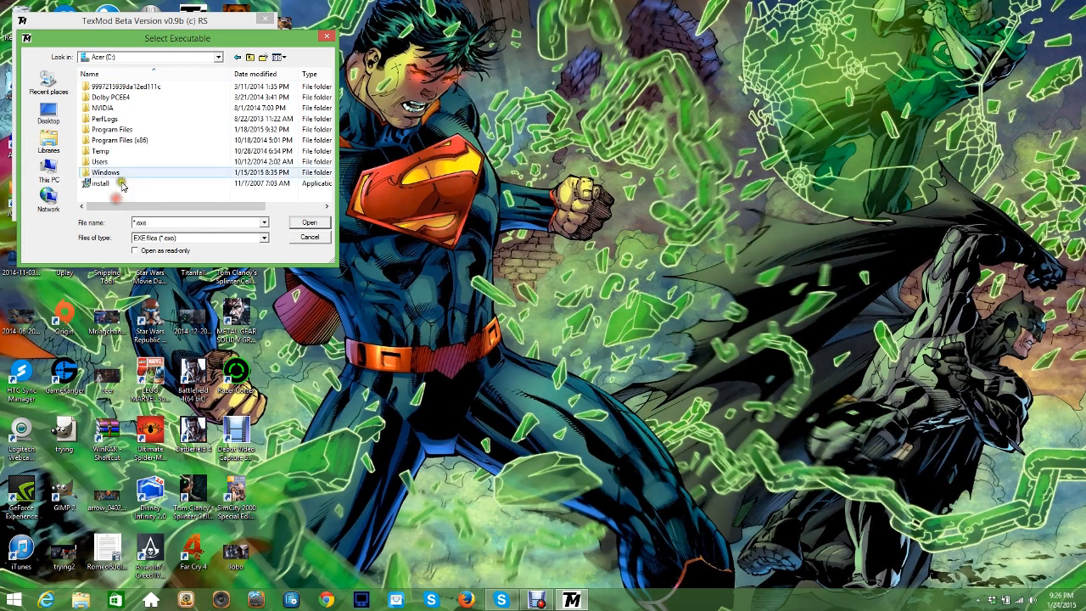
pyautogui.doubleClick(114, 140)
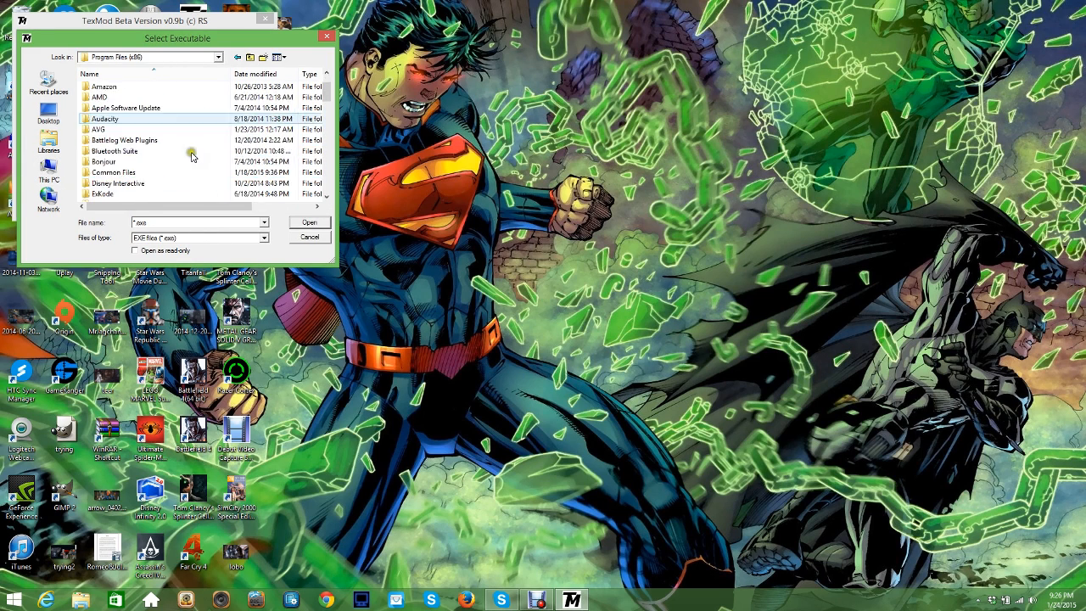
pyautogui.scroll(-3)
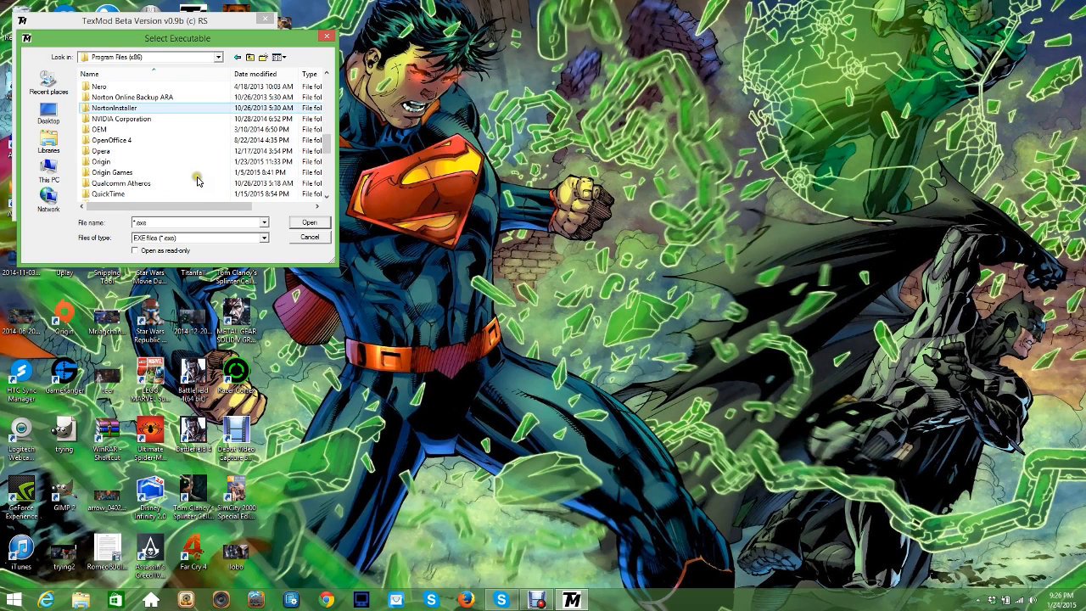
pyautogui.scroll(-3)
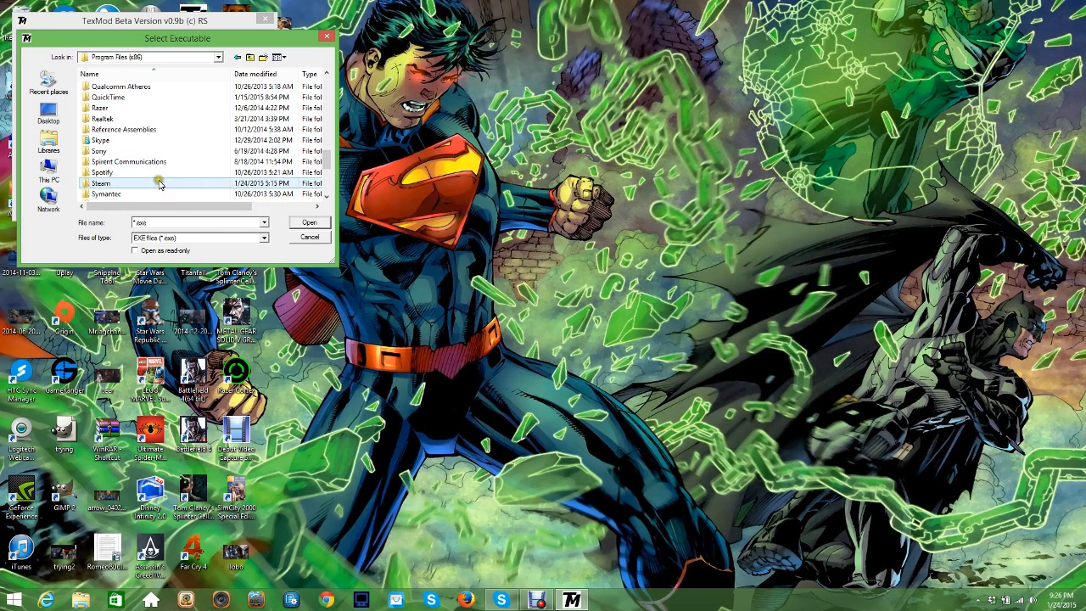
pyautogui.doubleClick(101, 183)
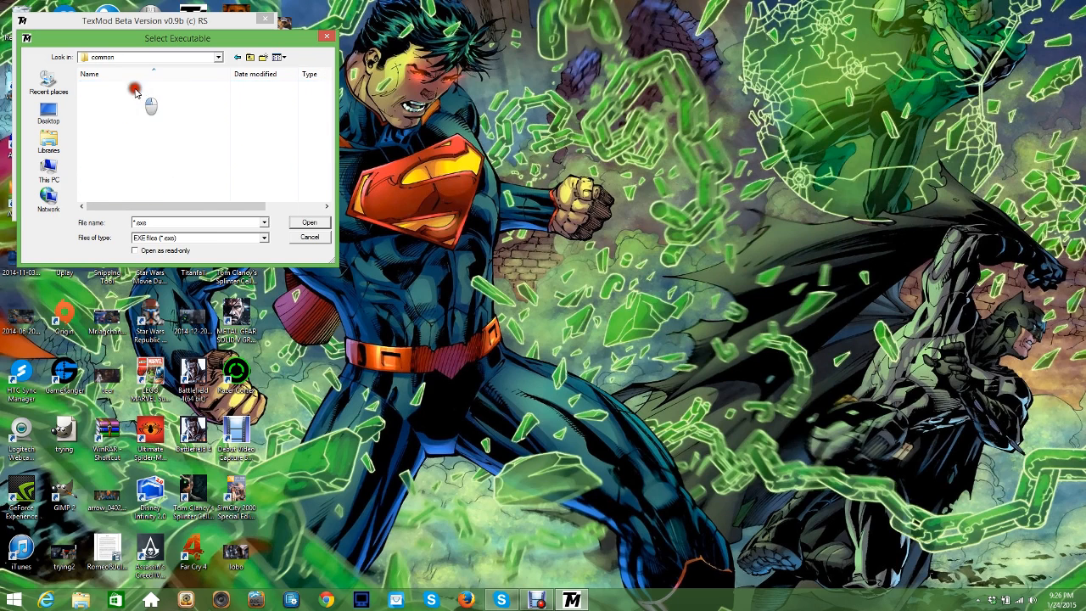
pyautogui.click(127, 129)
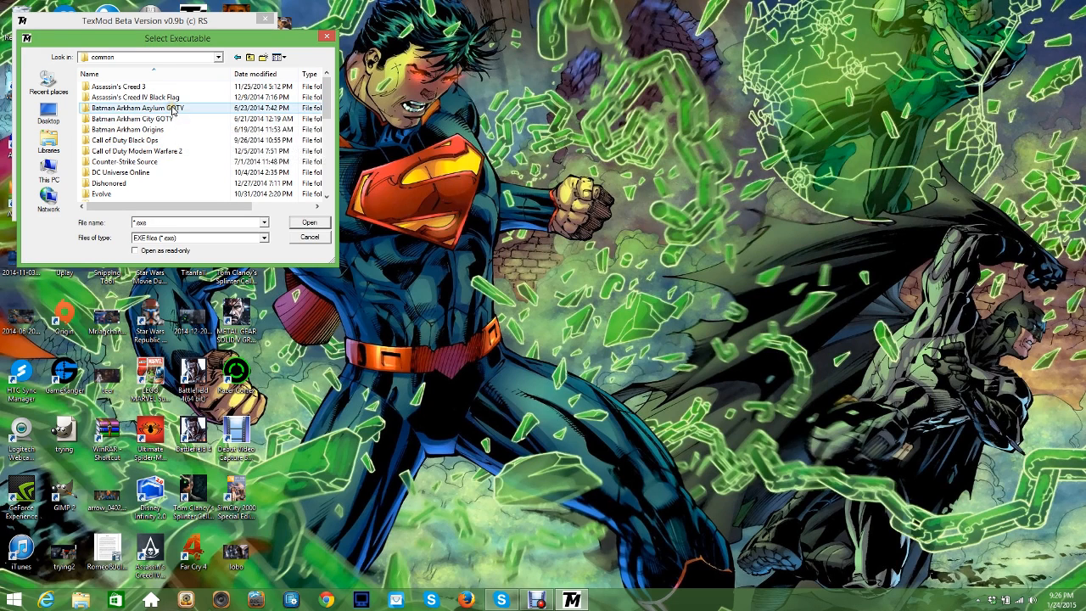
pyautogui.doubleClick(136, 108)
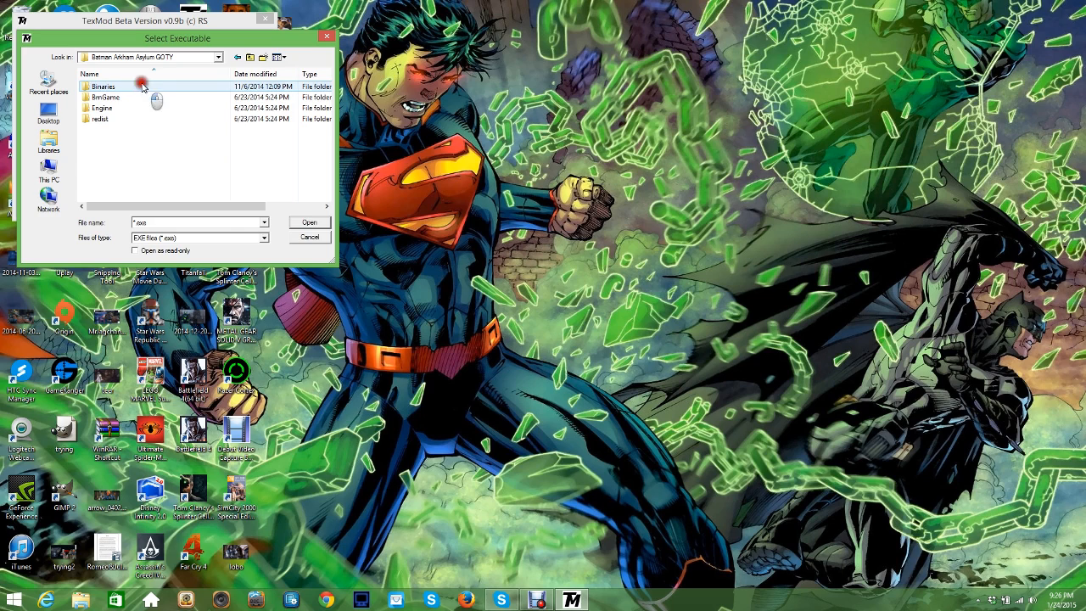
pyautogui.doubleClick(104, 85)
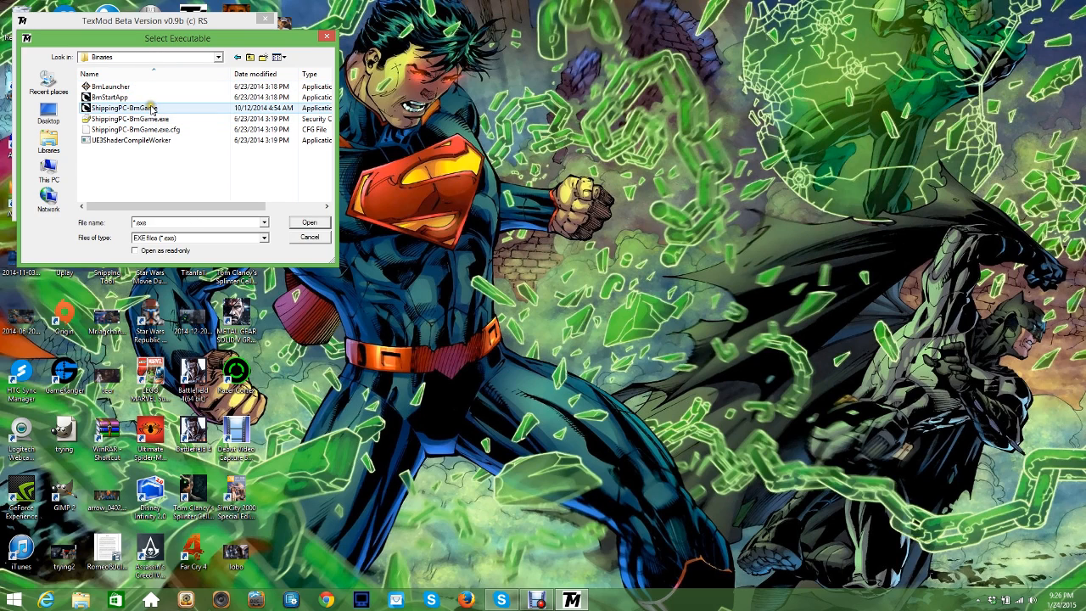
pyautogui.click(123, 118)
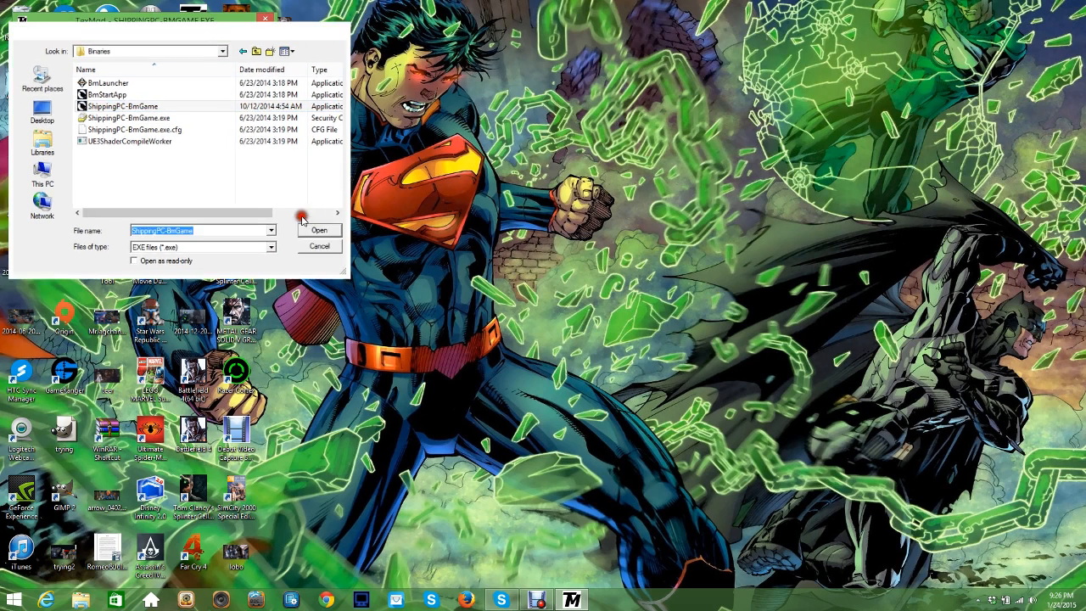
# Step: Set SHIPPINGPC-BMGAME.EXE as TexMod's target and add the Titan Hulks.tpf package
pyautogui.click(320, 230)
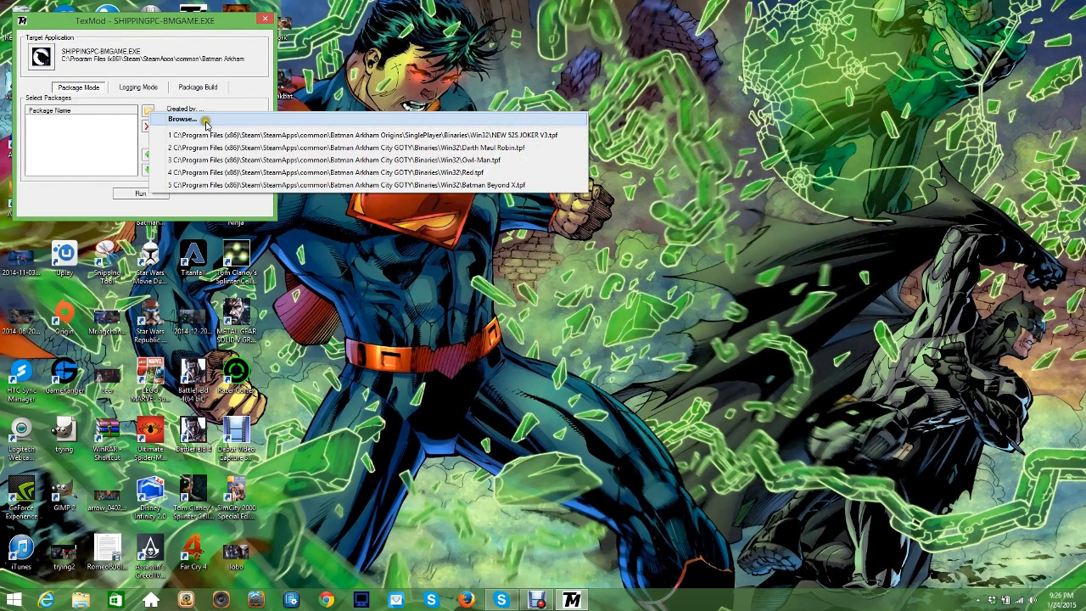
pyautogui.click(179, 119)
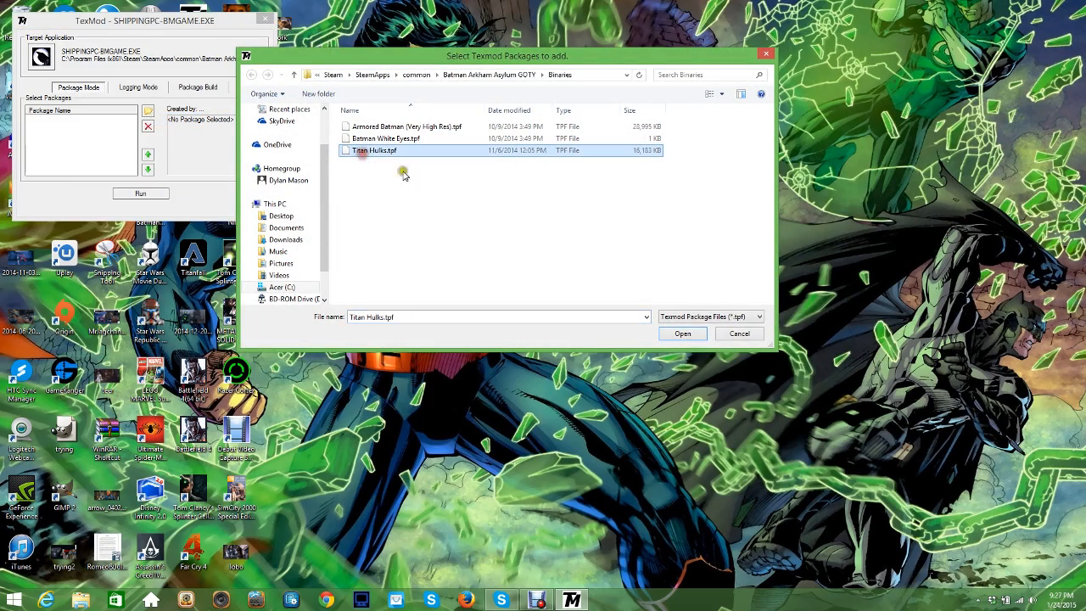
pyautogui.click(682, 333)
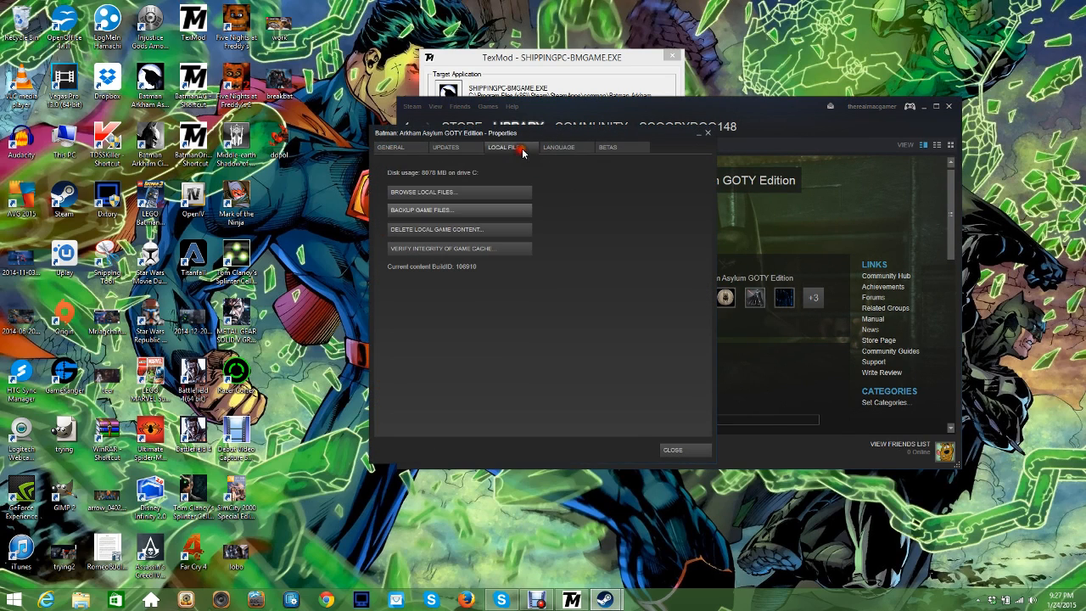
# Step: Browse the game's installed files, then close the Win32 folder and minimize Steam
pyautogui.click(424, 190)
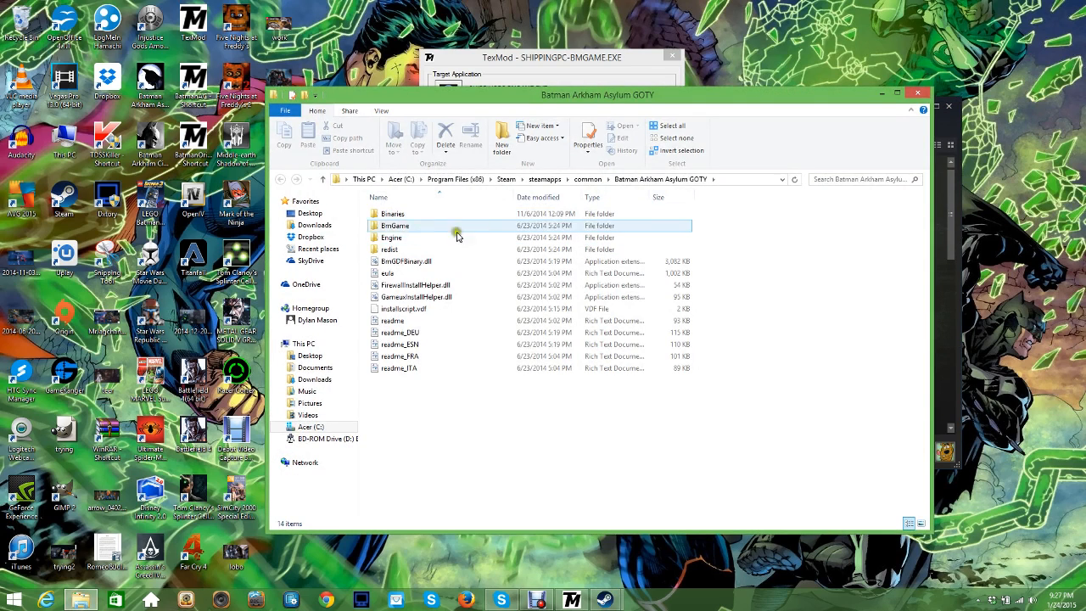
pyautogui.doubleClick(393, 213)
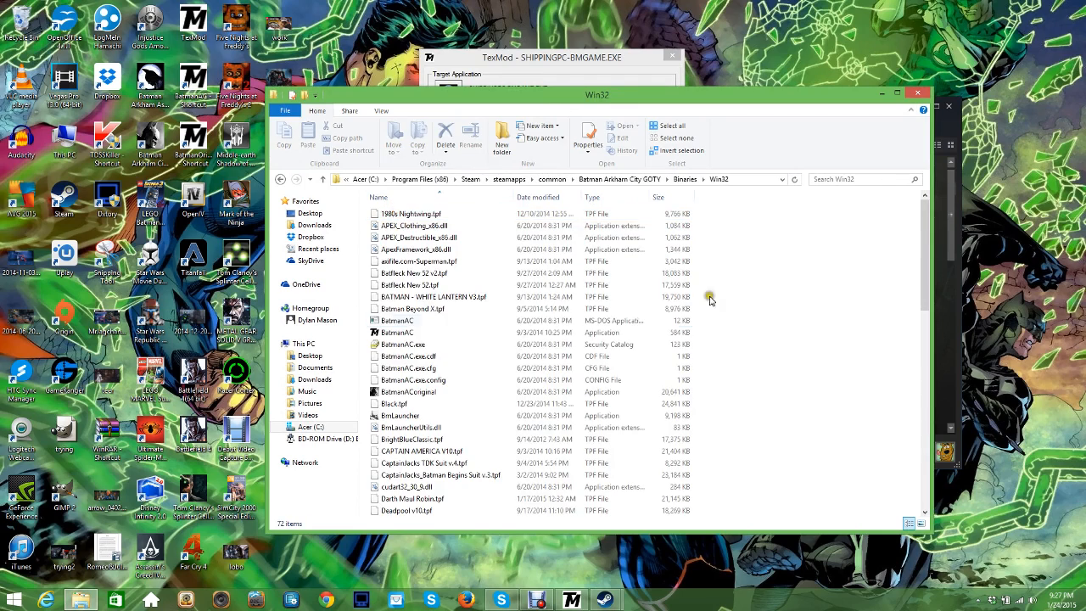
pyautogui.moveTo(869, 96)
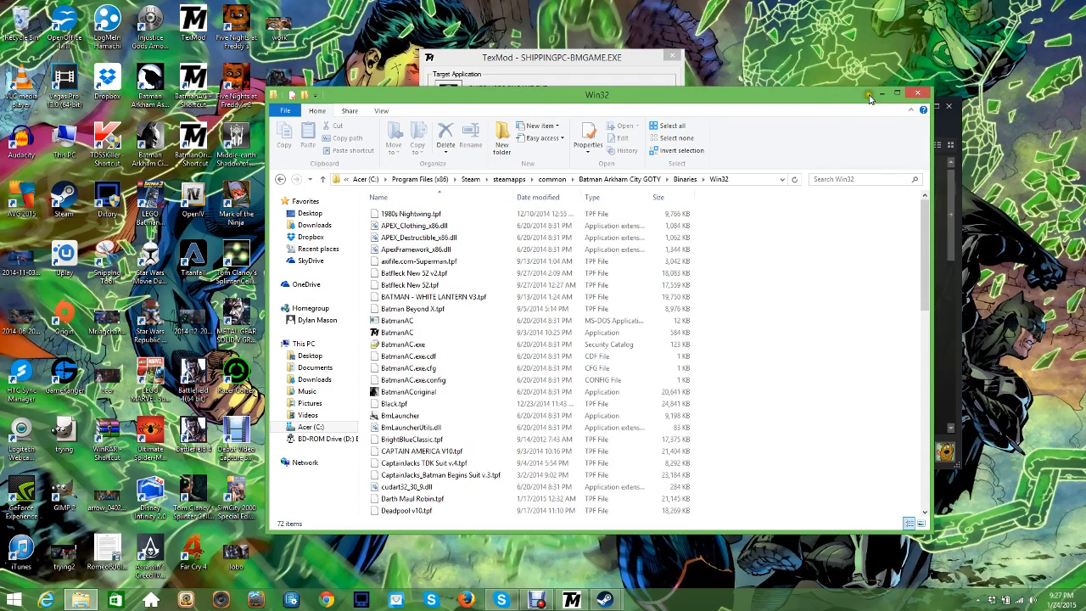
pyautogui.moveTo(593, 94); pyautogui.dragTo(594, 85)
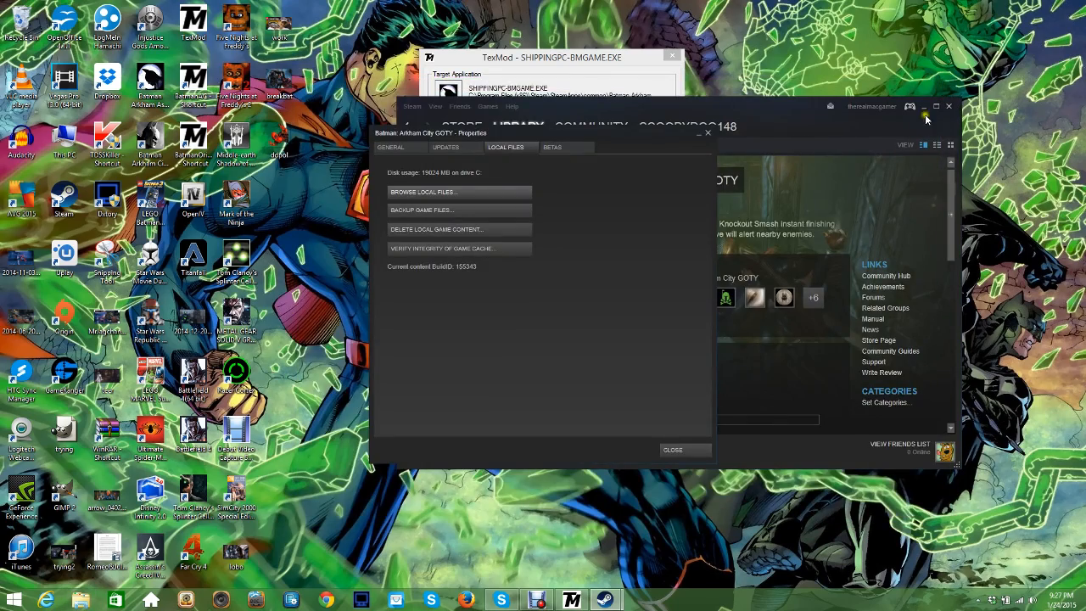
pyautogui.click(672, 449)
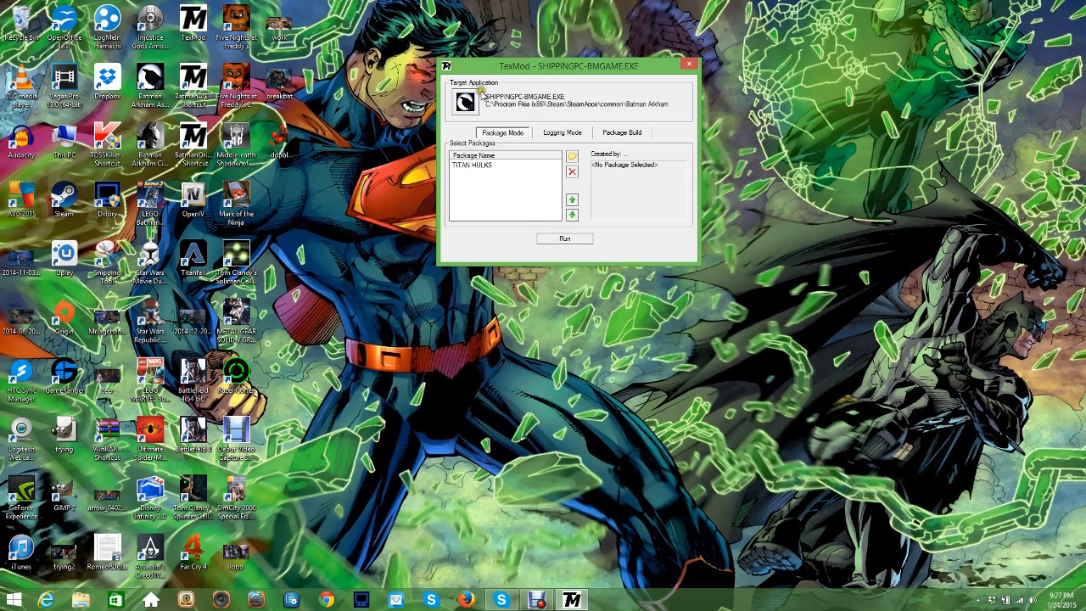
pyautogui.moveTo(583, 107)
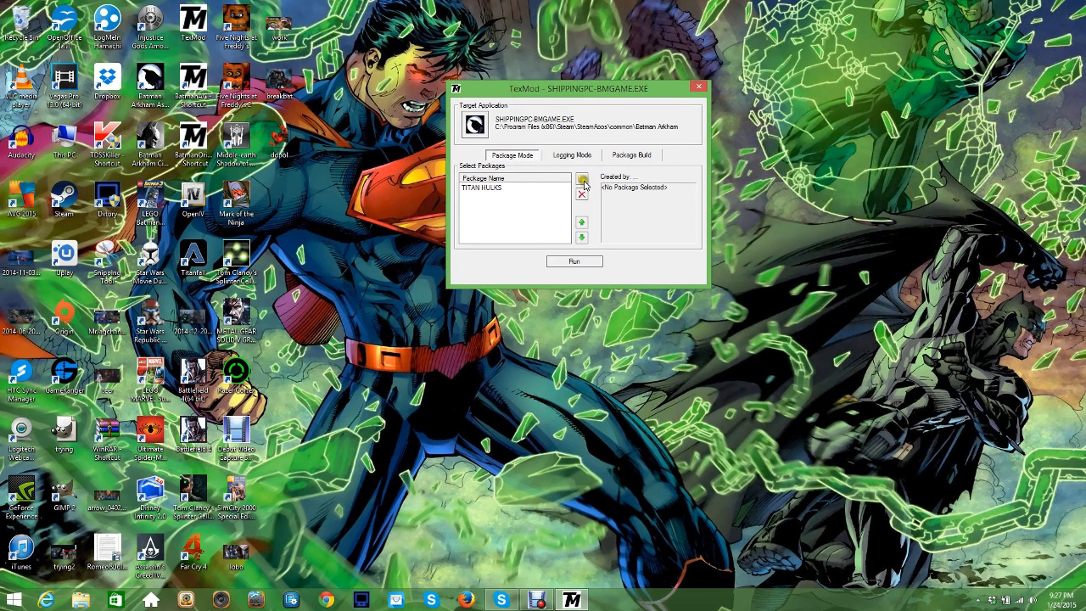
# Step: Open the Select Executable dialog via the package folder icon's Browse... option
pyautogui.click(583, 180)
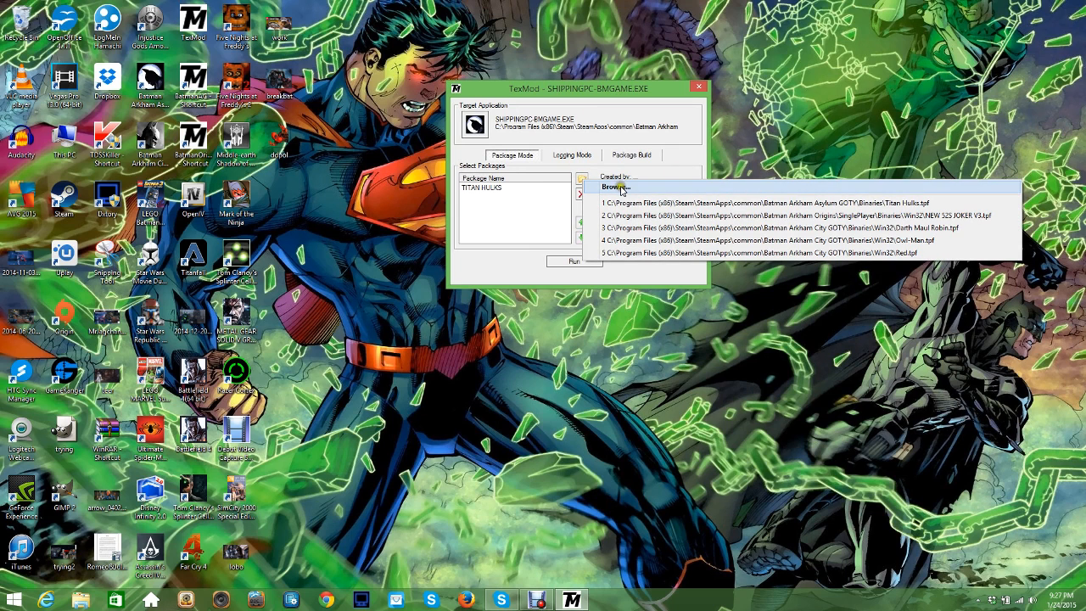
pyautogui.click(615, 185)
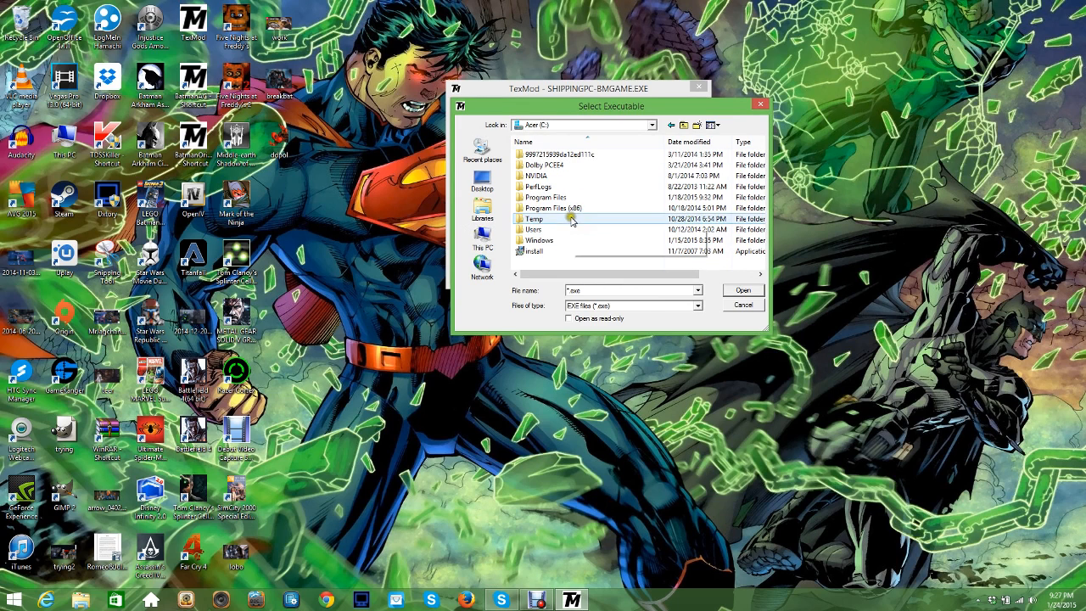
# Step: Select BatmanACoriginal in Batman Arkham City GOTY\Binaries\Win32, then cancel the picker
pyautogui.doubleClick(553, 208)
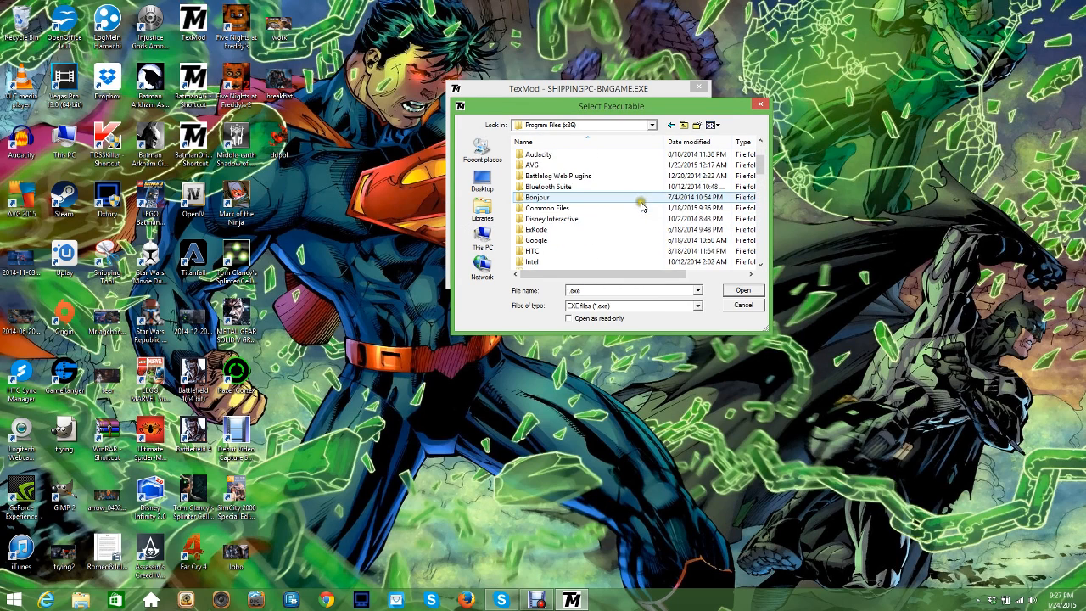
pyautogui.scroll(-3)
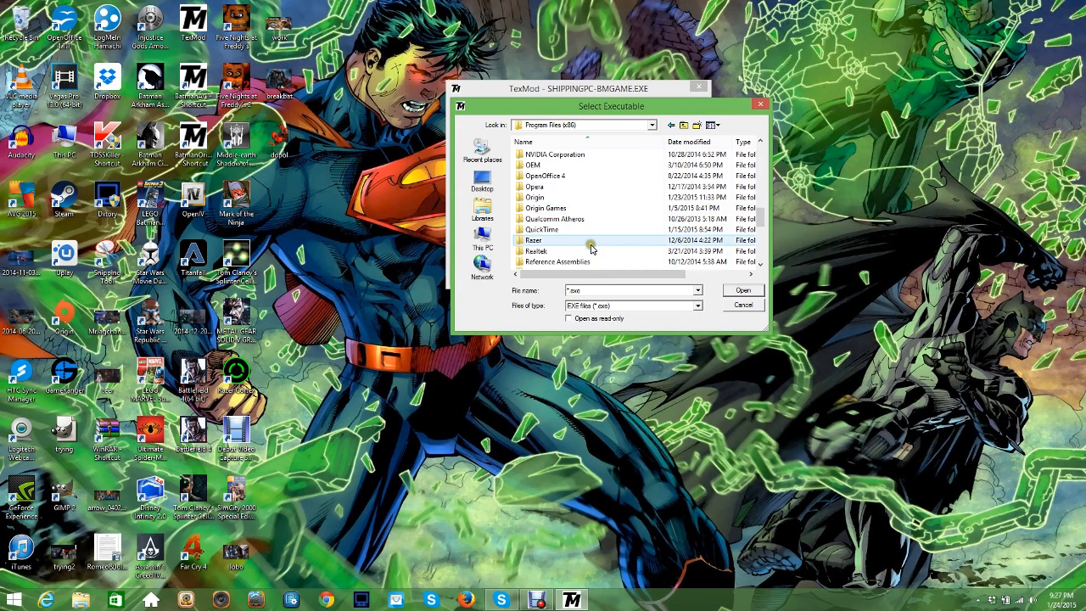
pyautogui.doubleClick(535, 240)
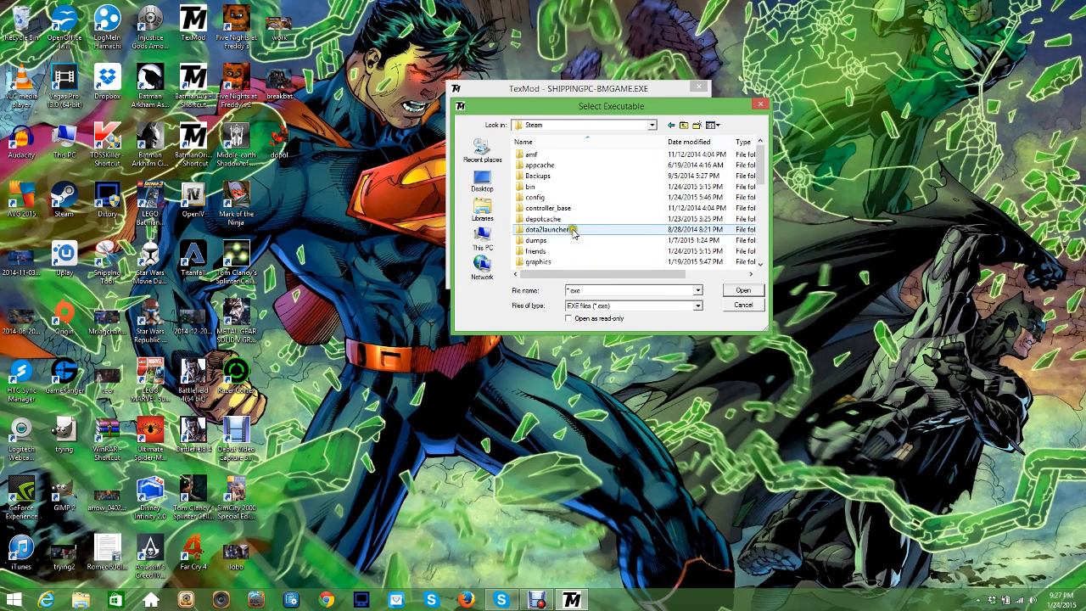
pyautogui.scroll(-3)
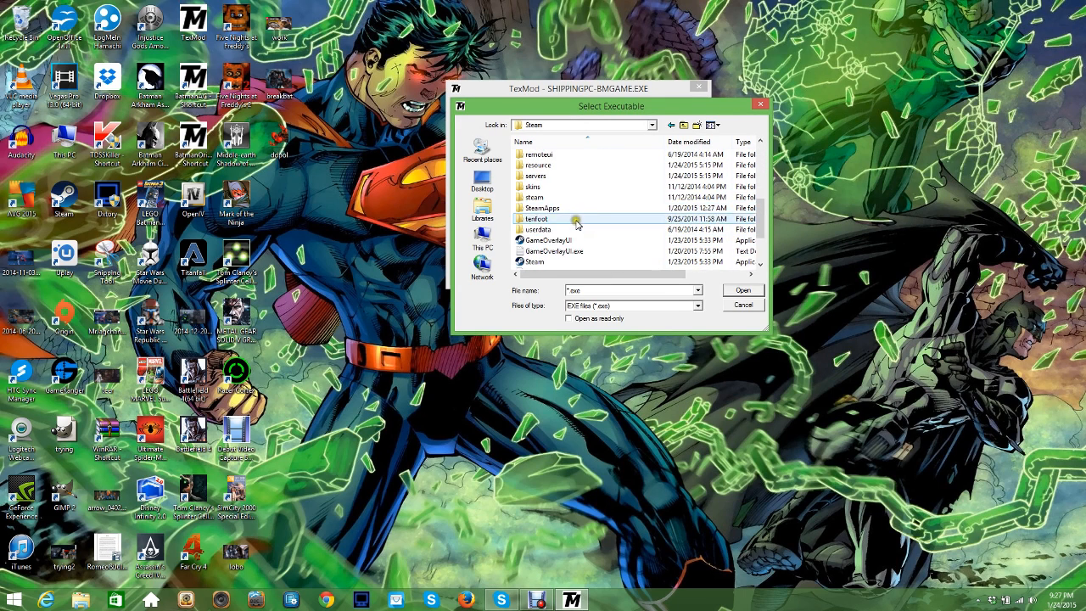
pyautogui.doubleClick(542, 208)
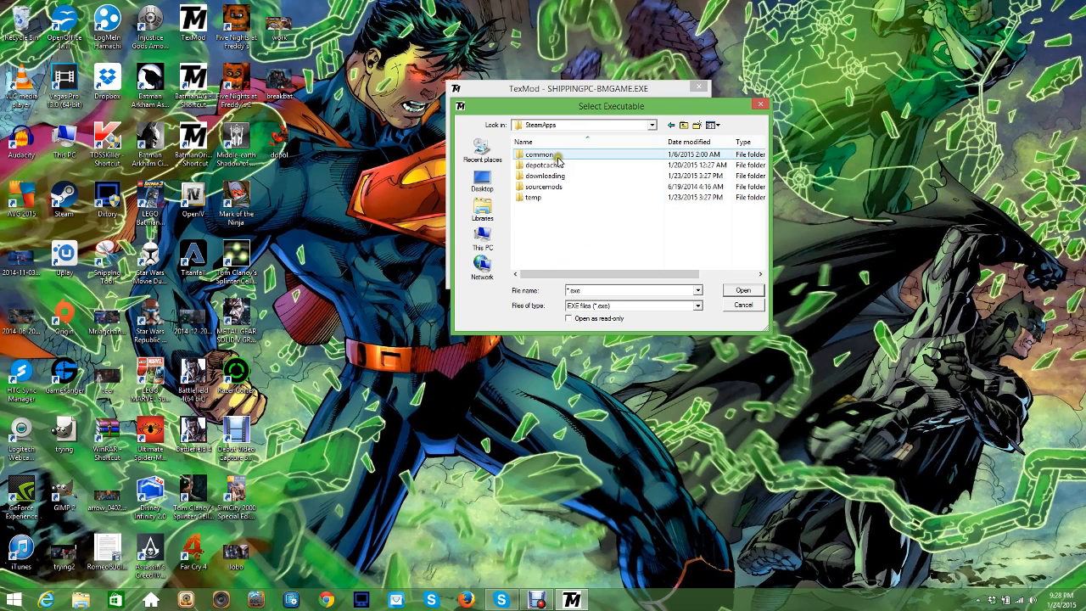
pyautogui.doubleClick(539, 153)
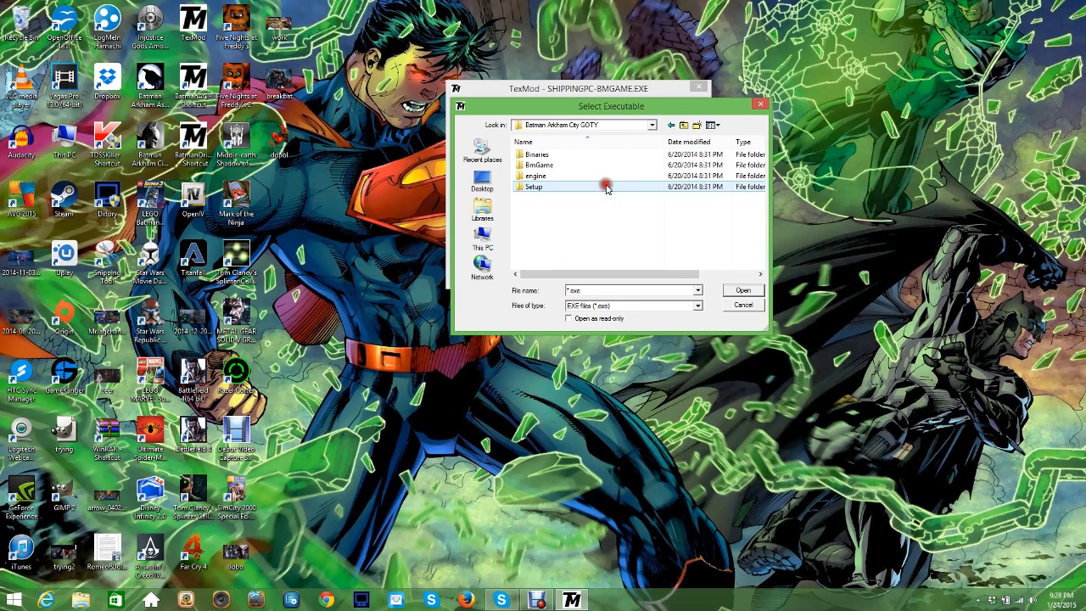
pyautogui.doubleClick(532, 187)
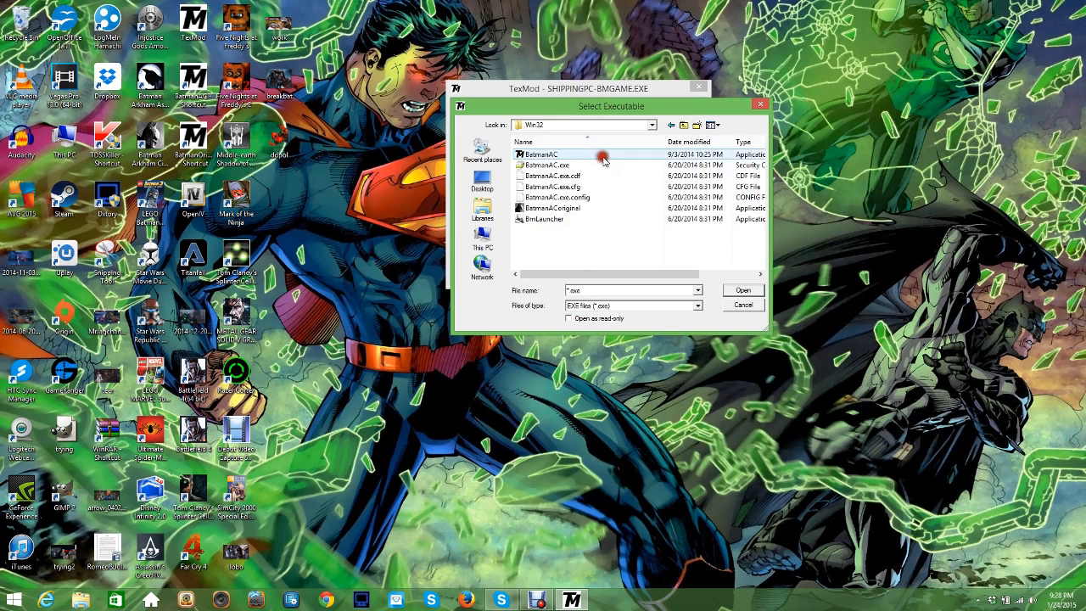
pyautogui.click(559, 208)
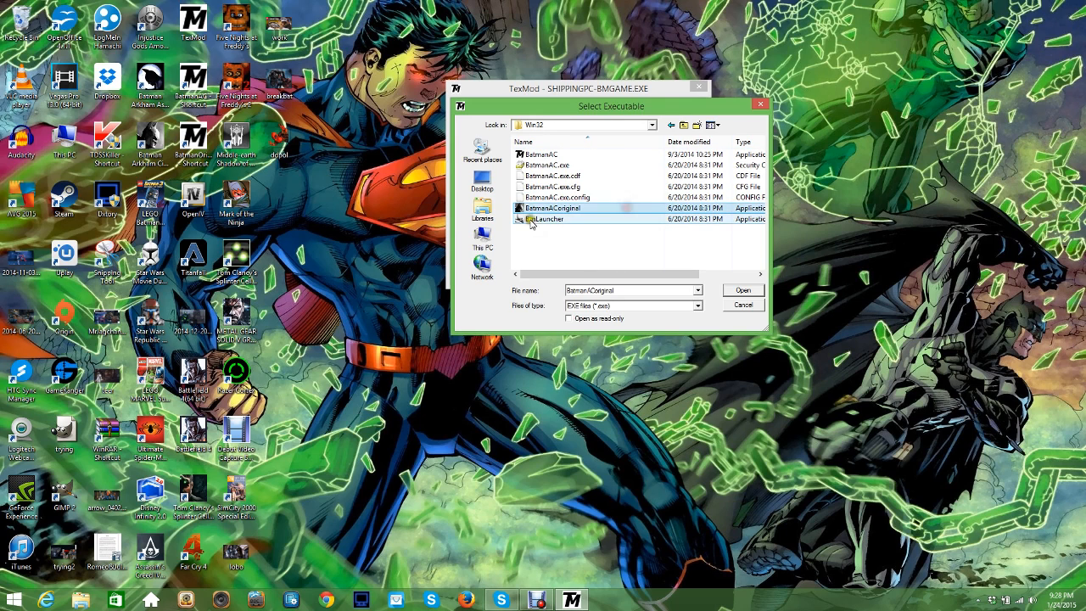
pyautogui.moveTo(547, 219)
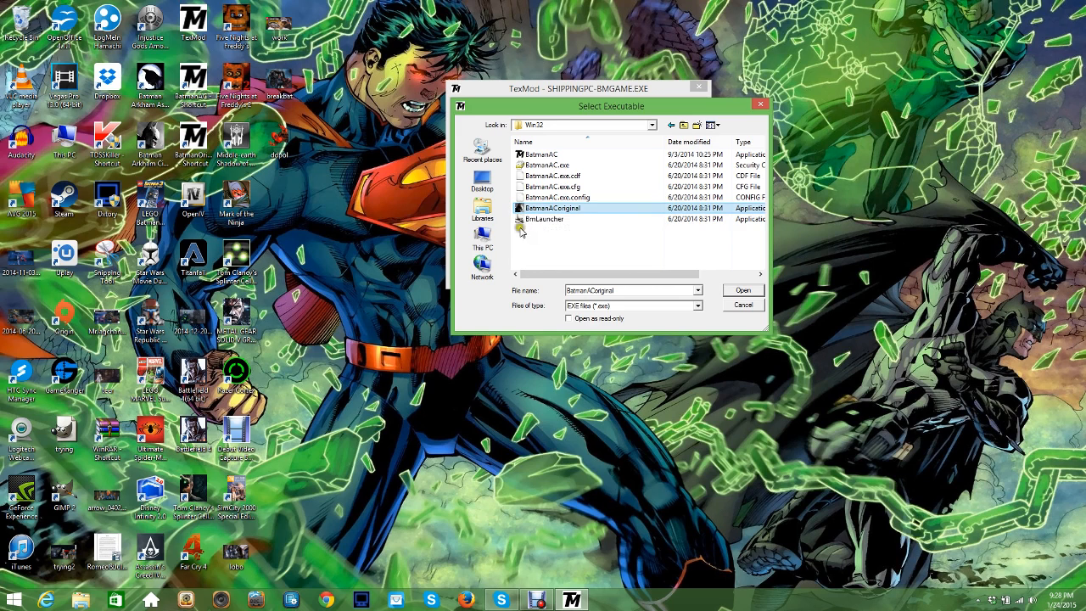
pyautogui.moveTo(640, 256)
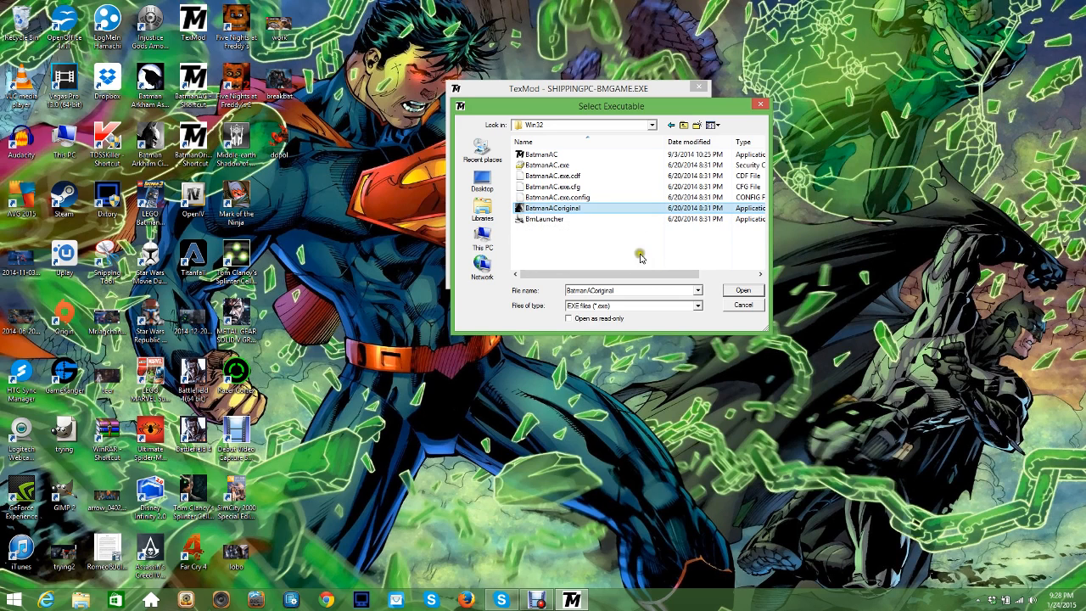
pyautogui.moveTo(641, 272); pyautogui.dragTo(711, 272)
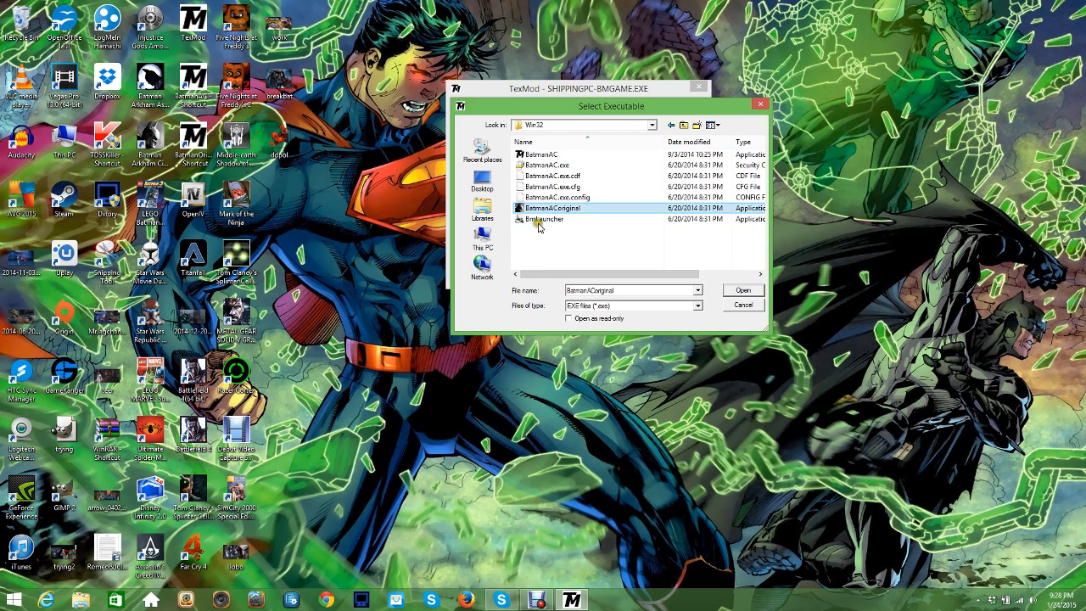
pyautogui.moveTo(537, 223)
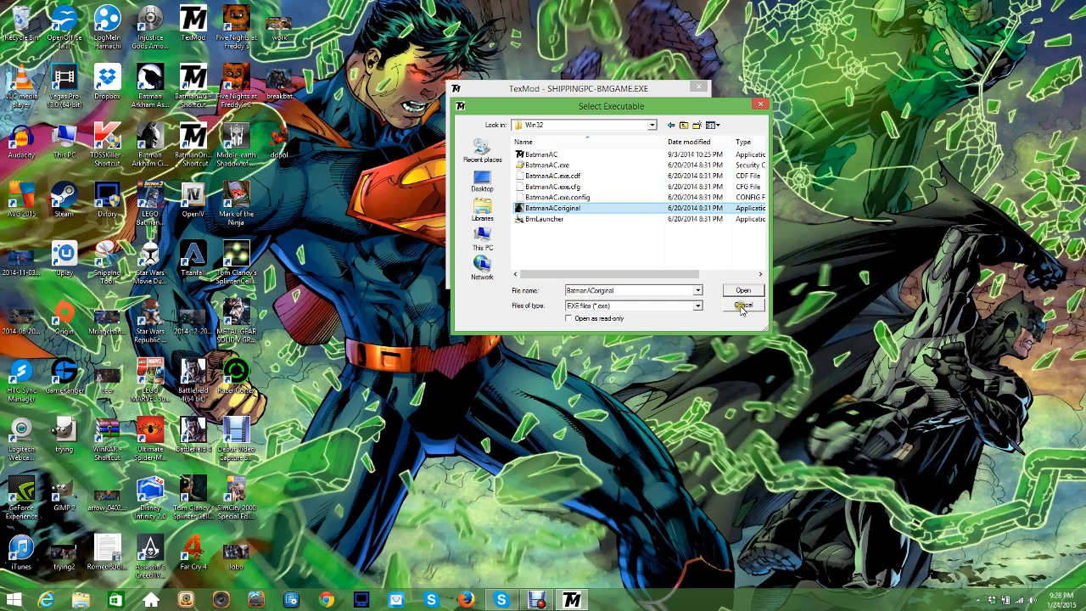
pyautogui.click(742, 289)
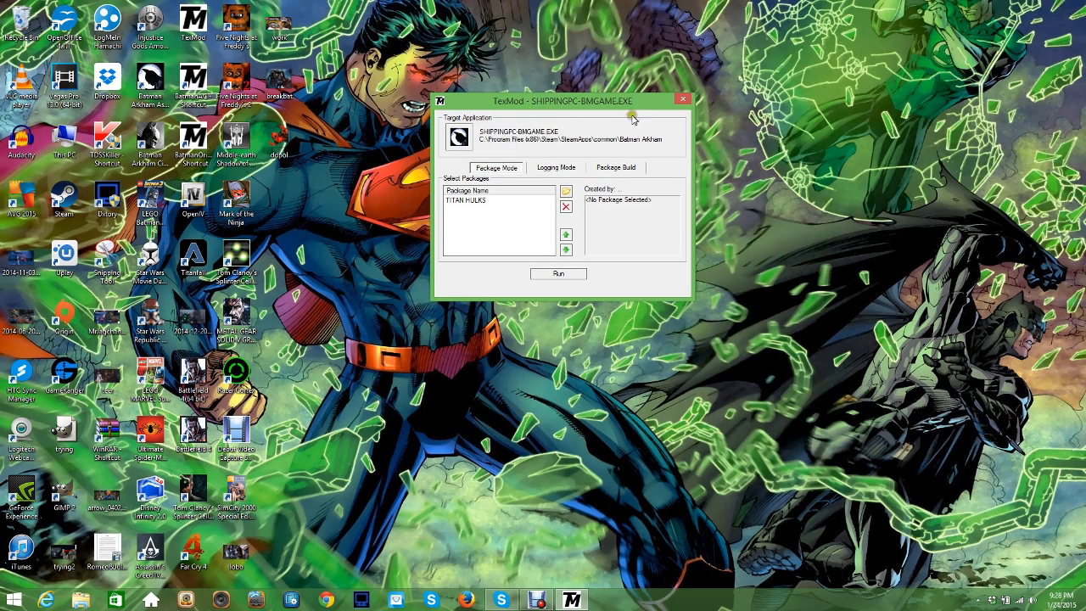
# Step: Close the TexMod window with its title-bar X
pyautogui.click(683, 99)
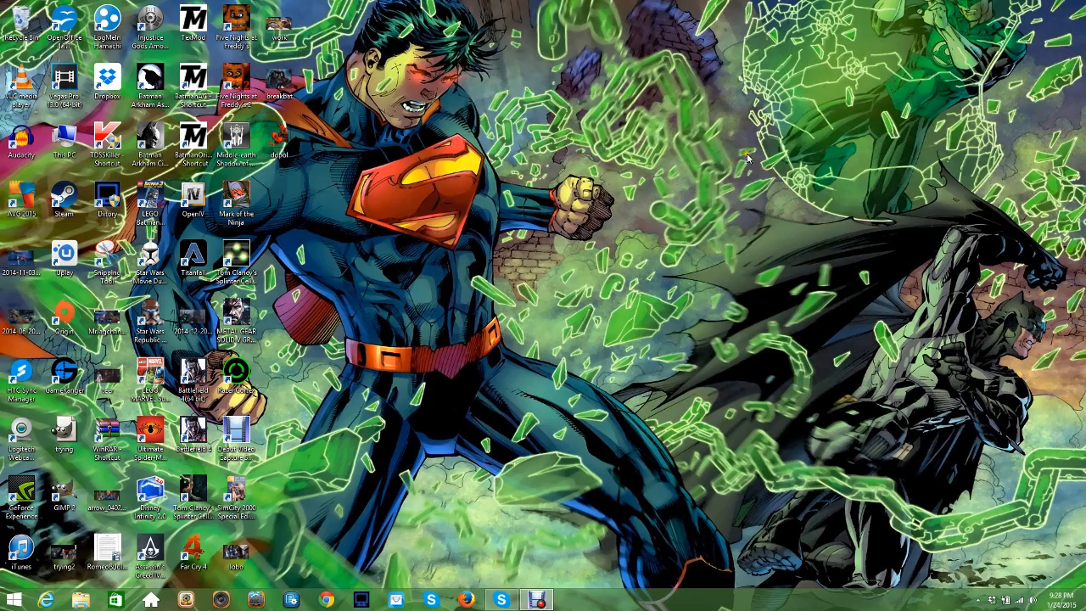